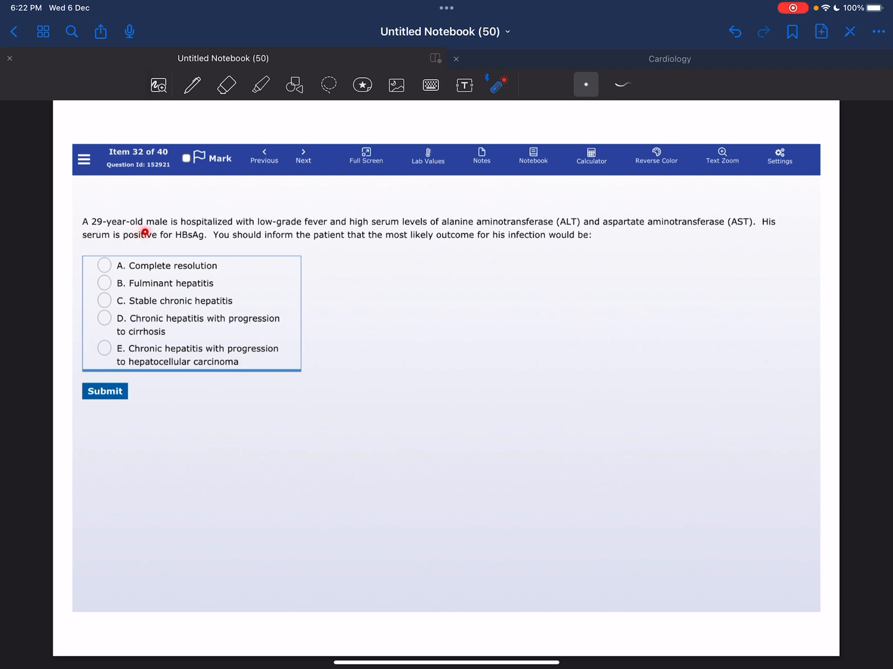
mouse_move(265, 232)
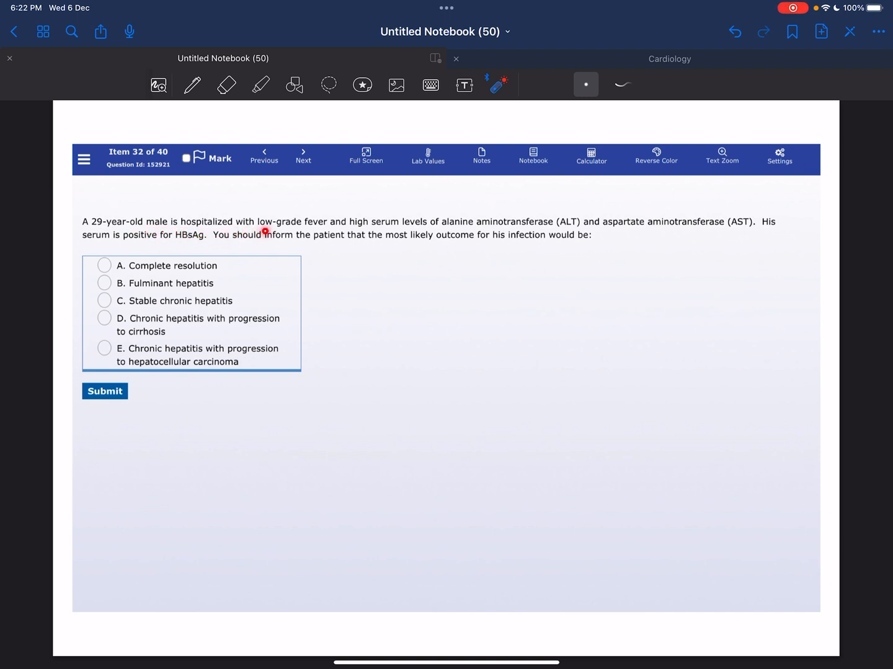
mouse_move(378, 232)
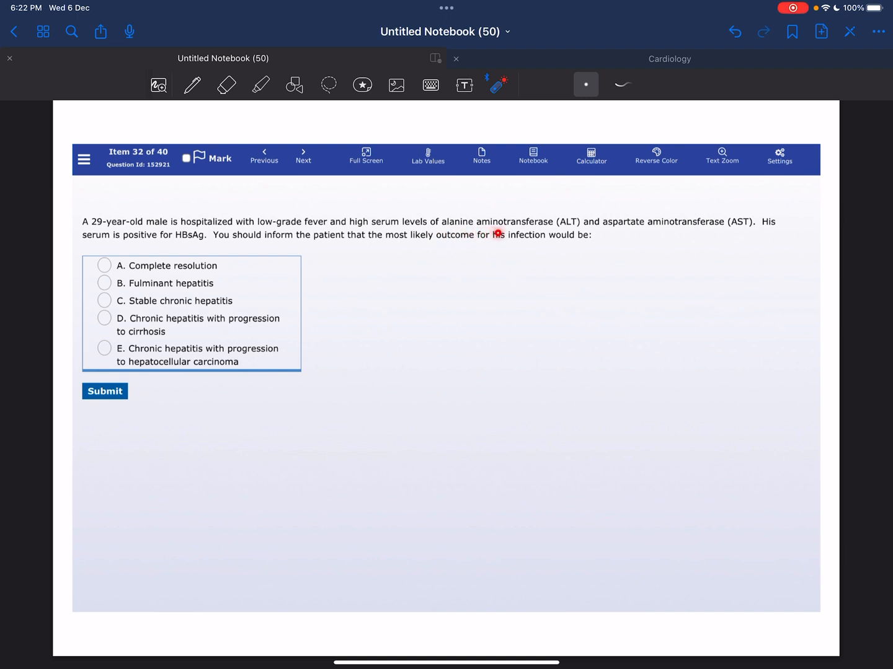
mouse_move(572, 234)
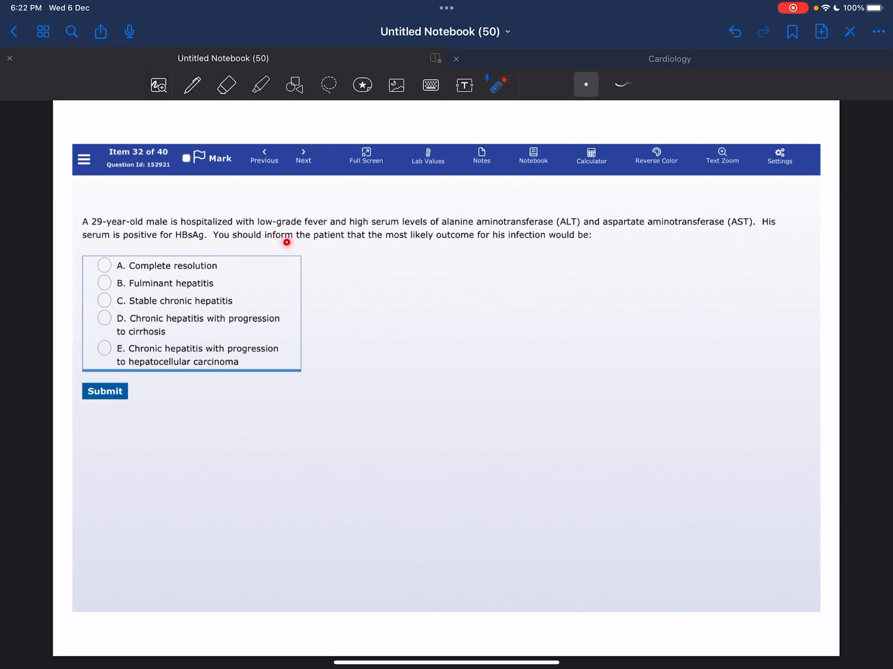
mouse_move(407, 255)
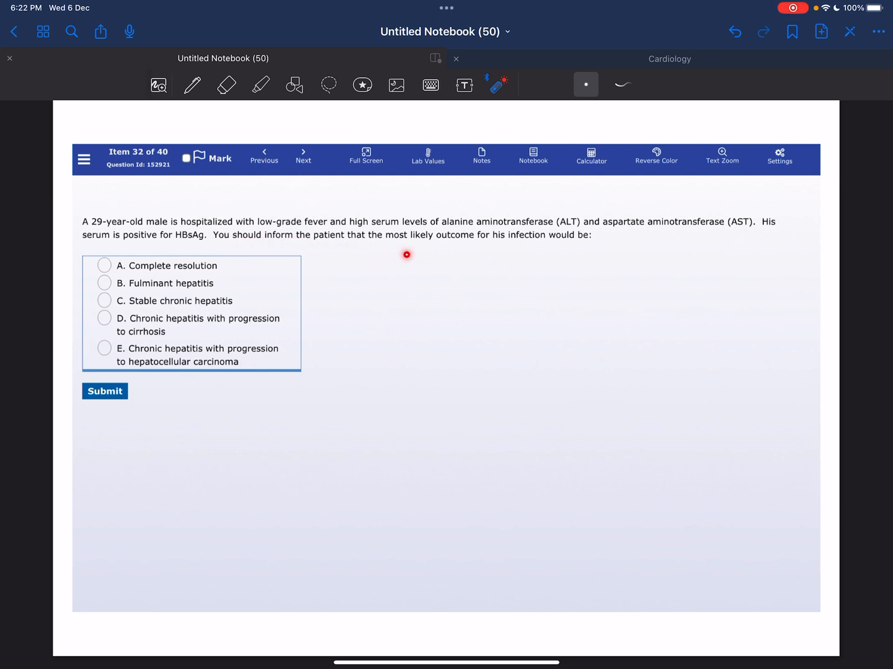
mouse_move(561, 260)
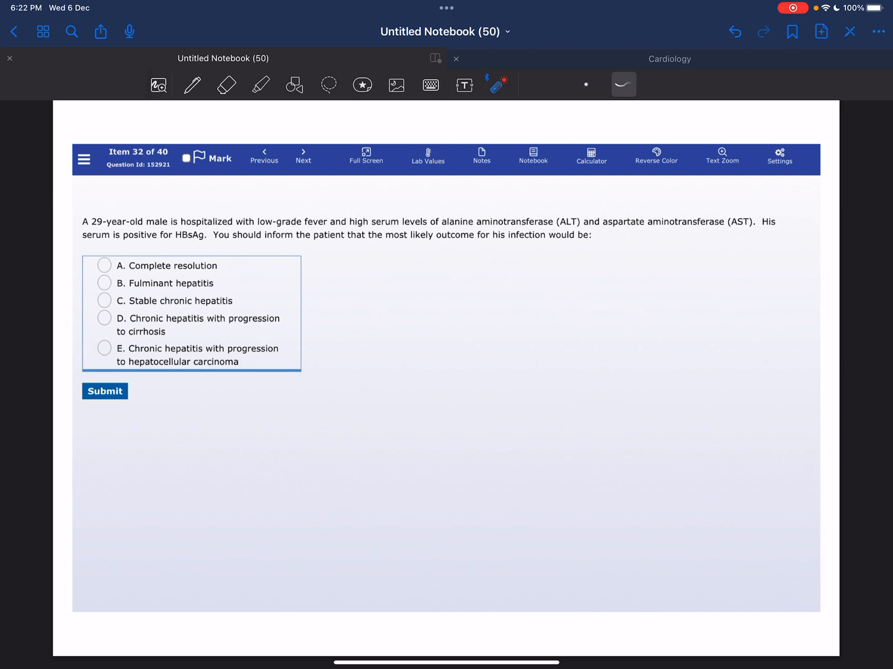
Move down to the hepatitis B explanation stating over 95% of adults completely resolve
click(103, 265)
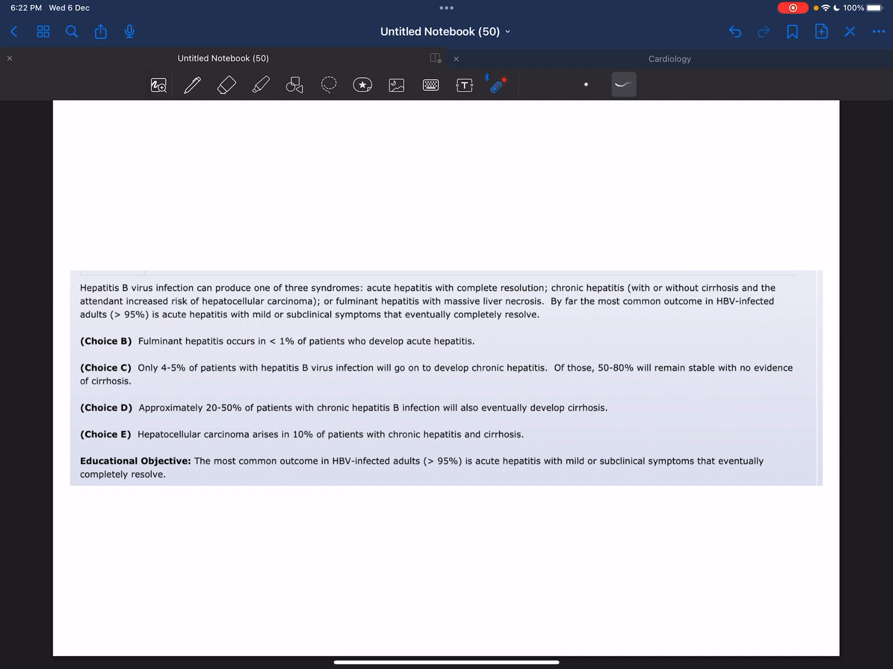
Laser-underline 'fulminant hepatitis with massive liver necrosis' and 'completely resolve' in the first paragraph
drag(363, 295, 395, 296)
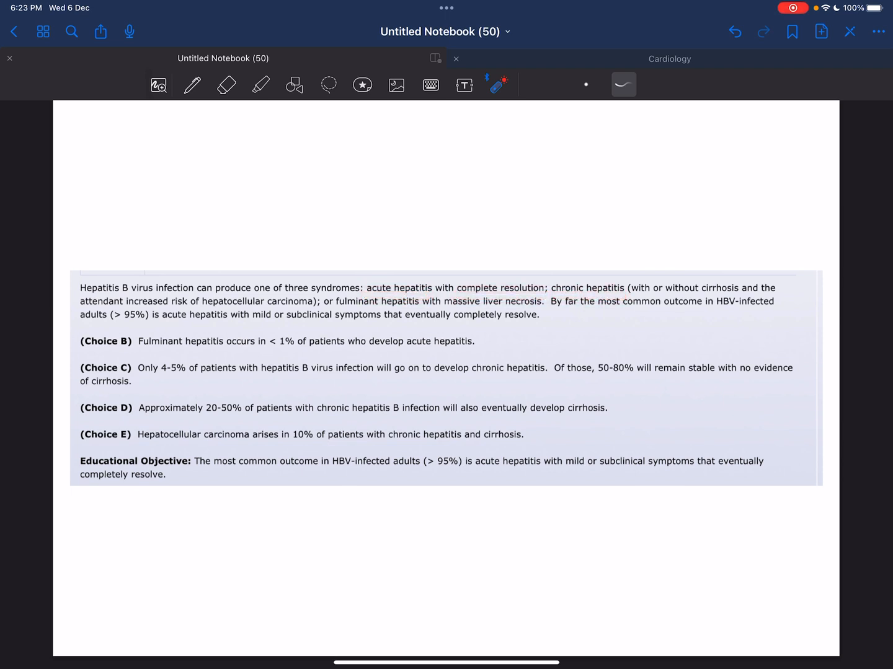
drag(203, 307, 262, 306)
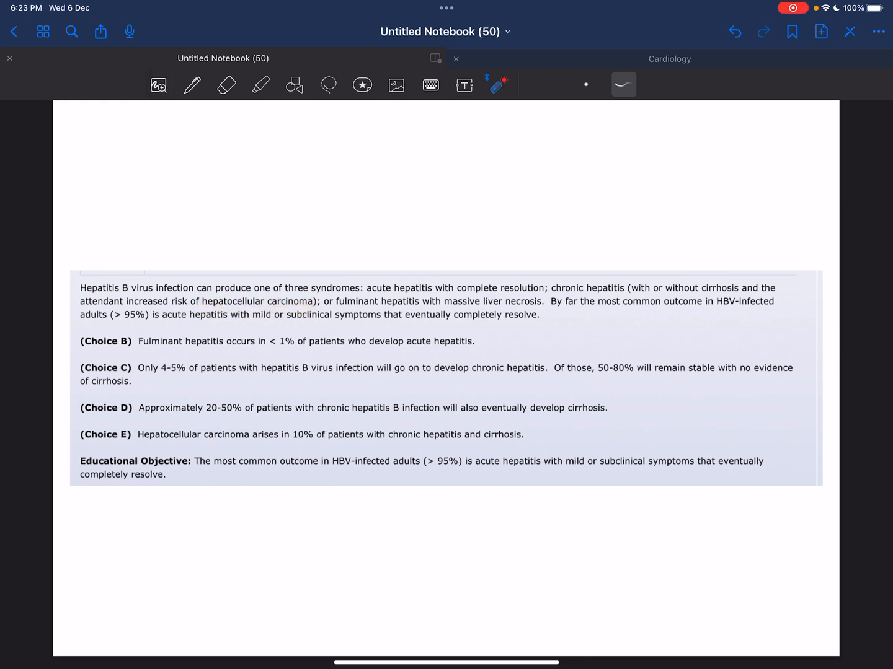
drag(335, 301, 471, 309)
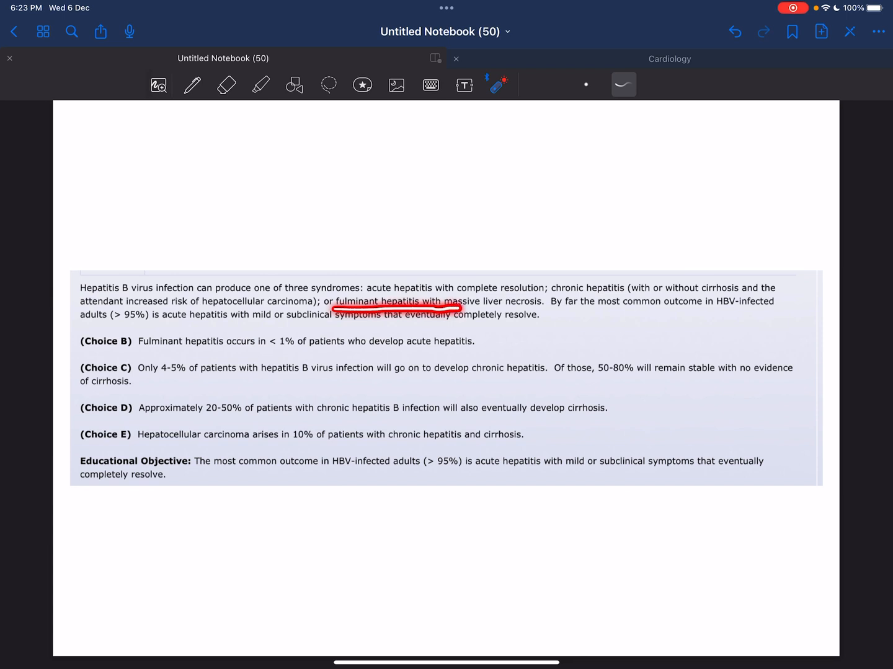
click(735, 31)
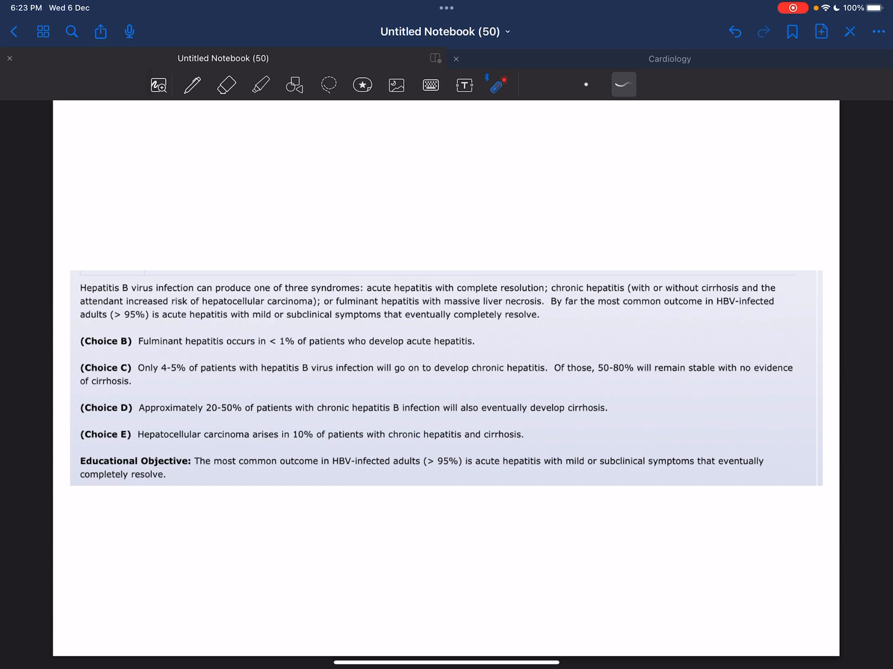
drag(453, 329, 539, 331)
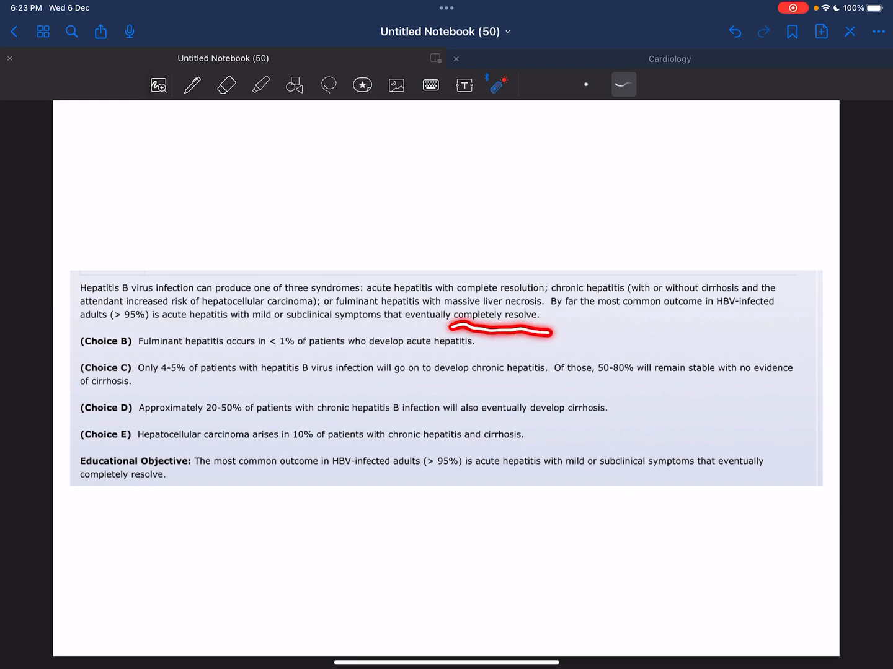